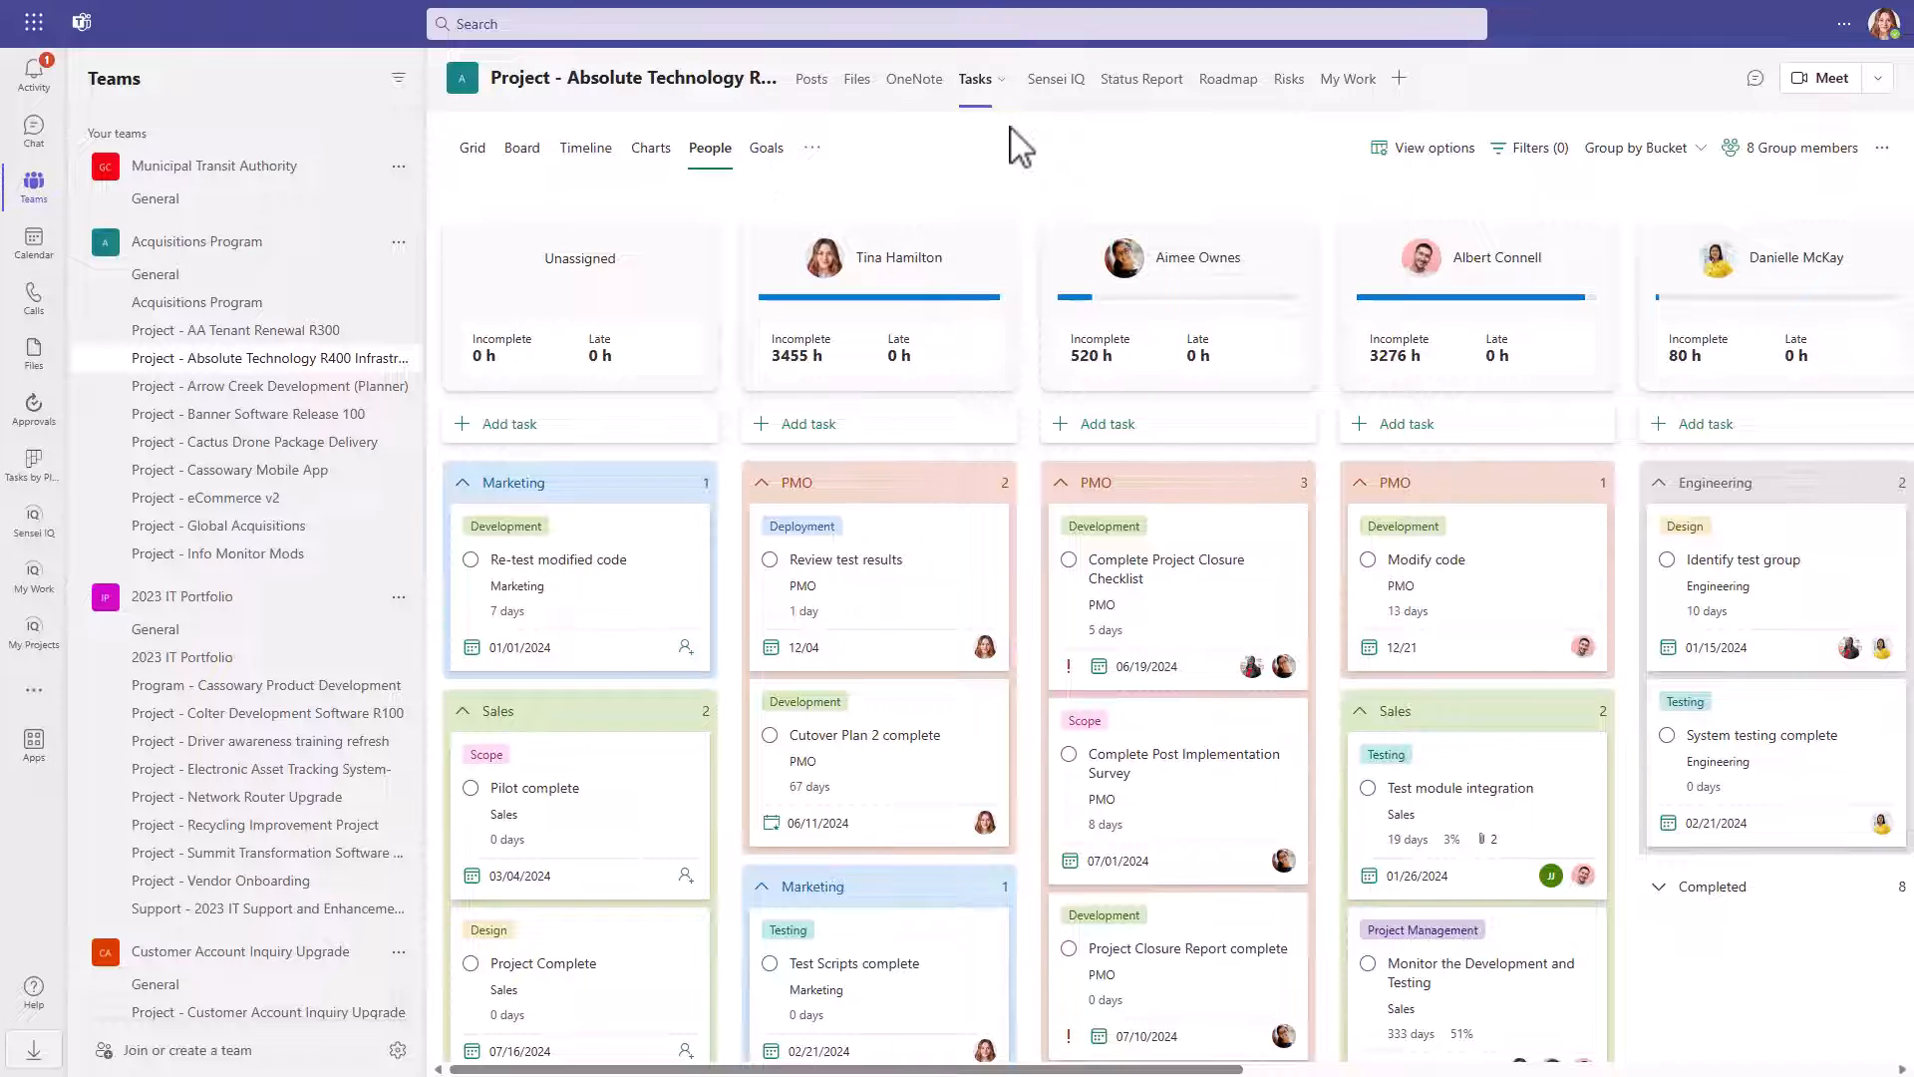
# Open the Absolute Technology R400 project's tracking information and review its decisions
pyautogui.click(1035, 78)
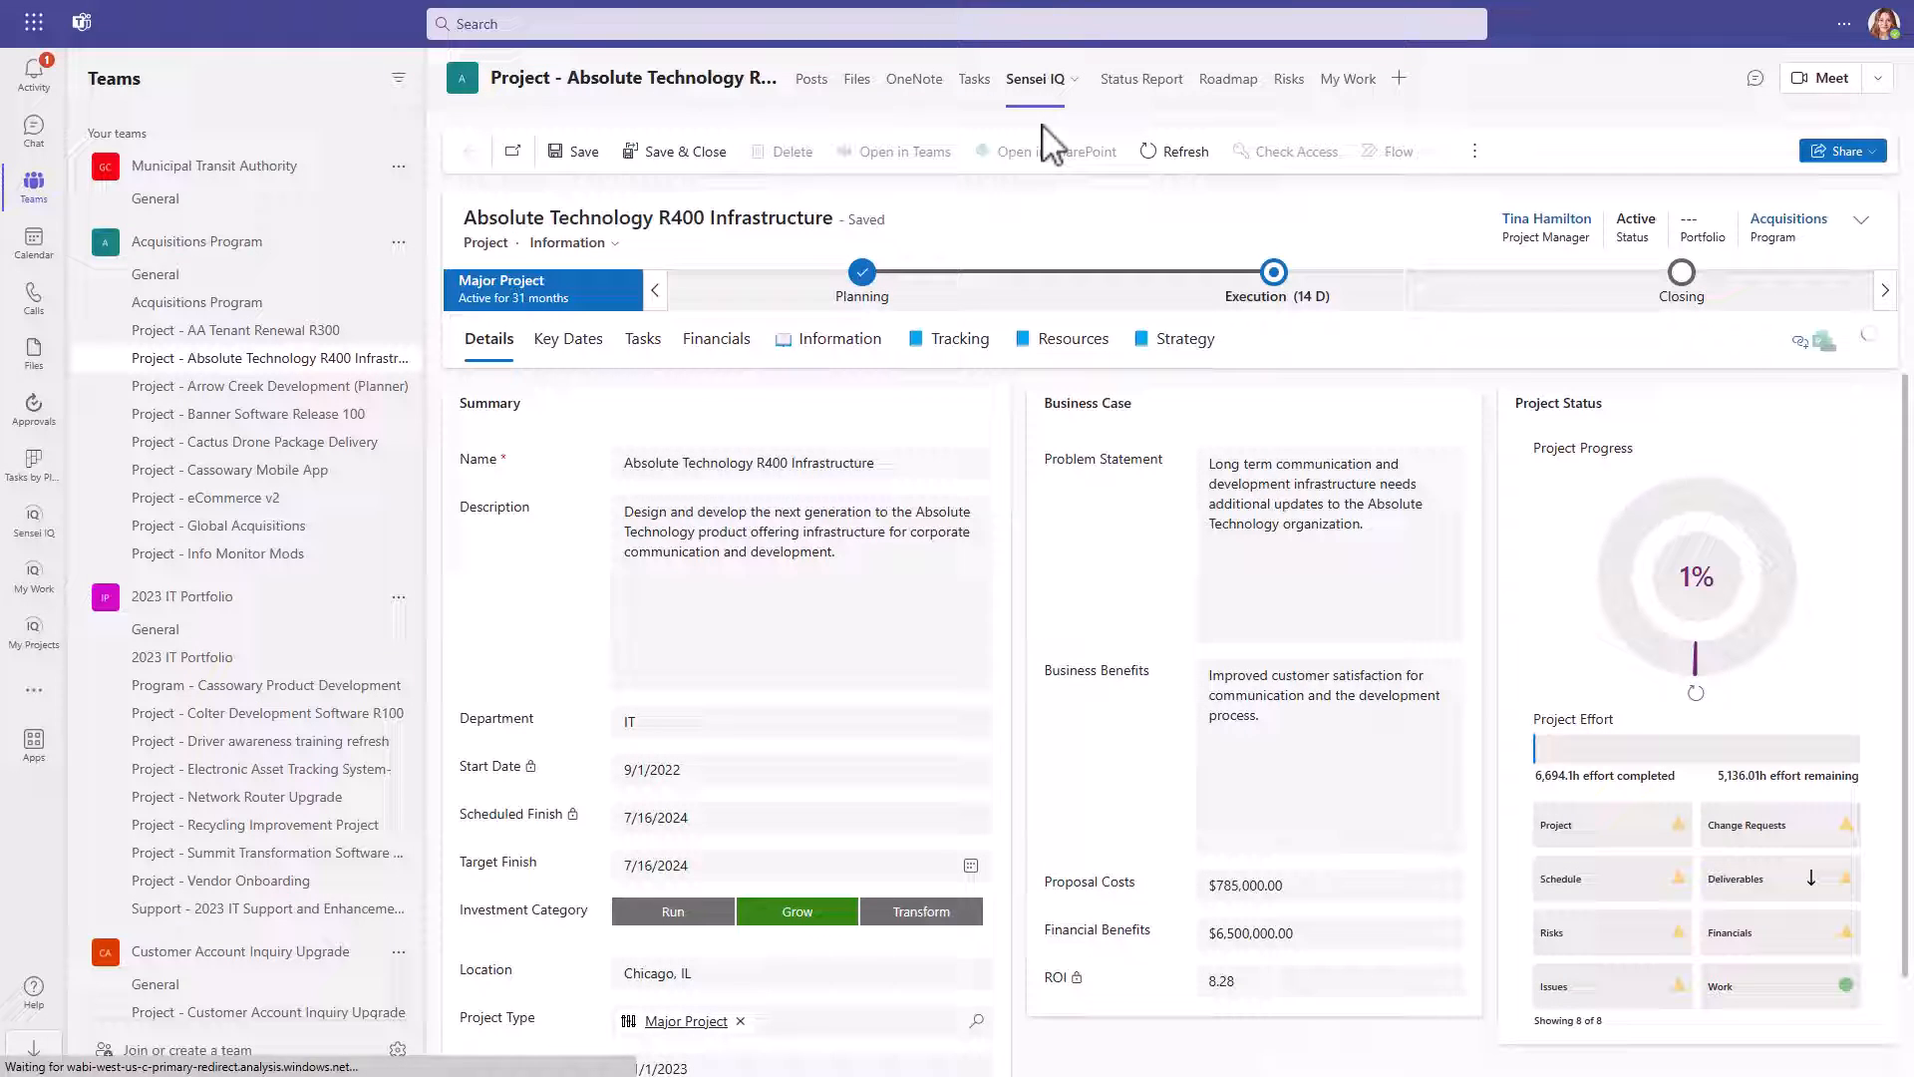
pyautogui.click(962, 338)
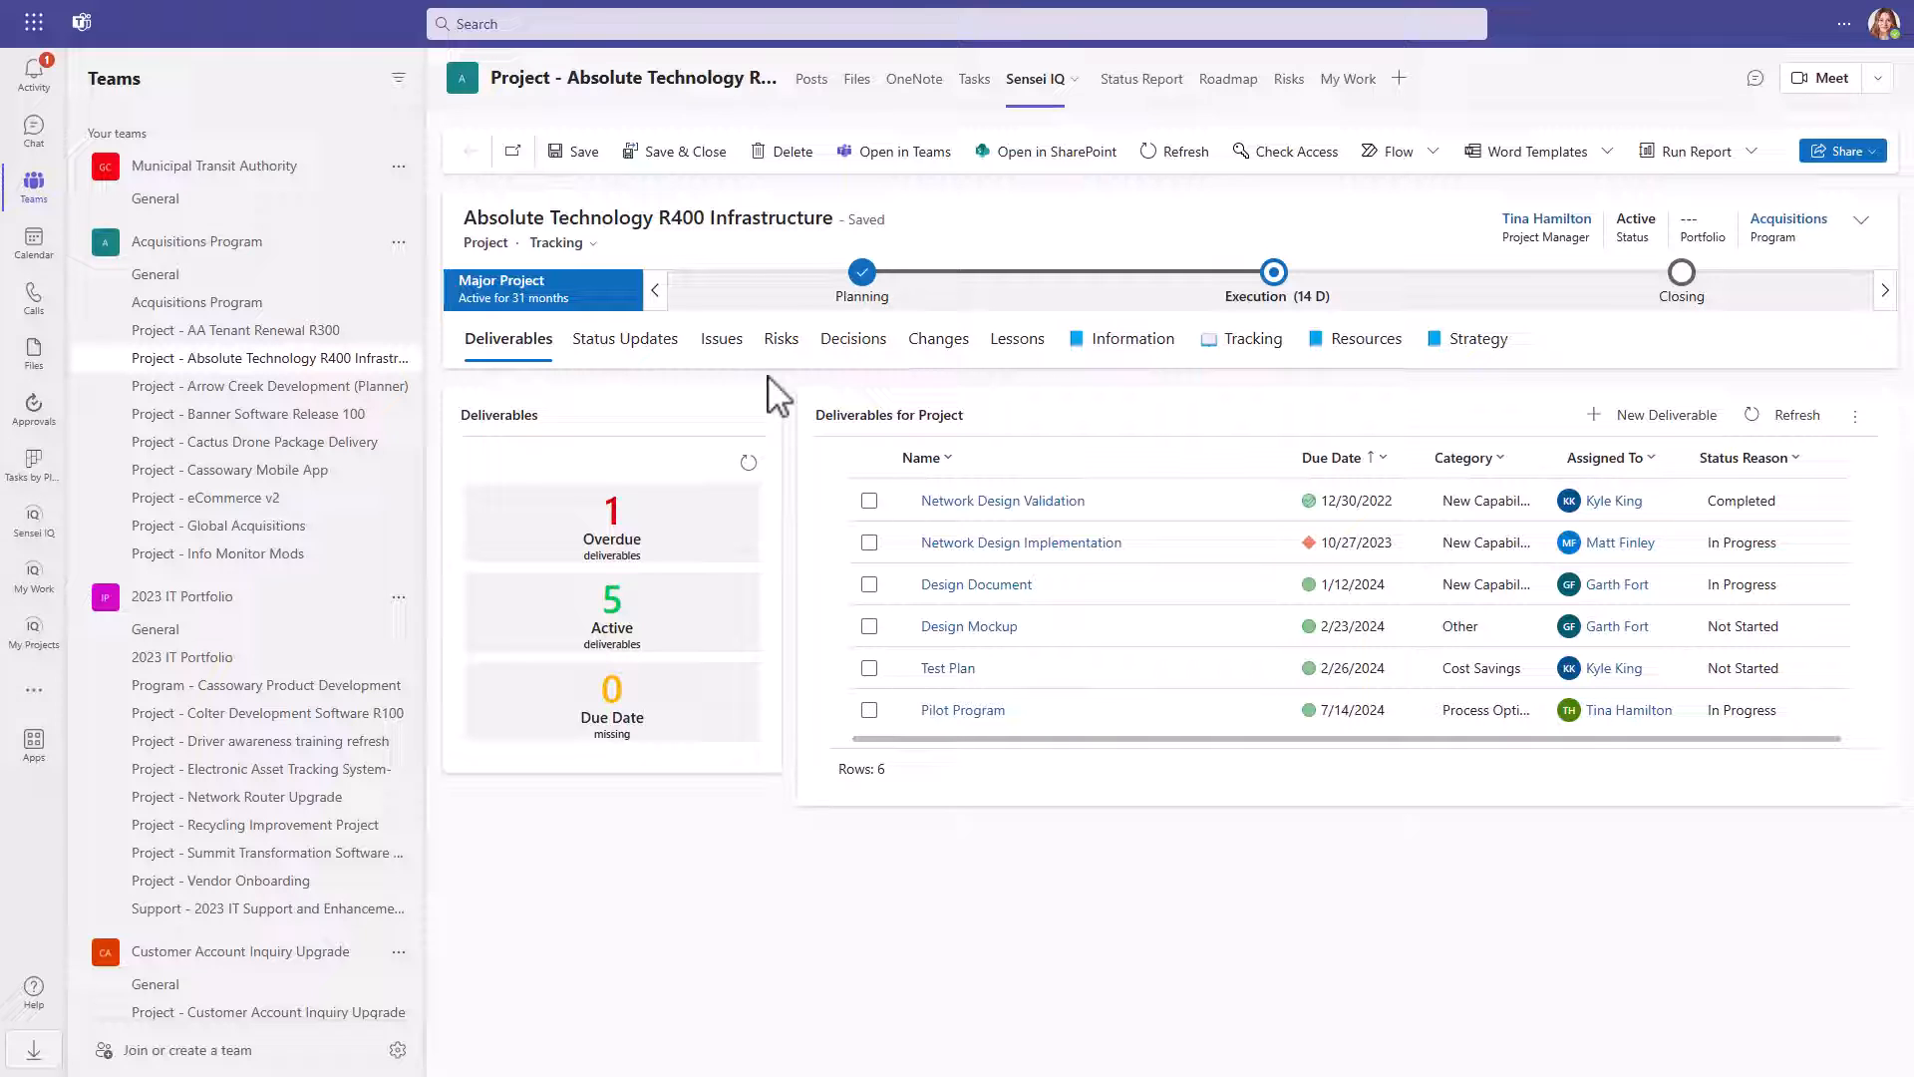
pyautogui.click(852, 338)
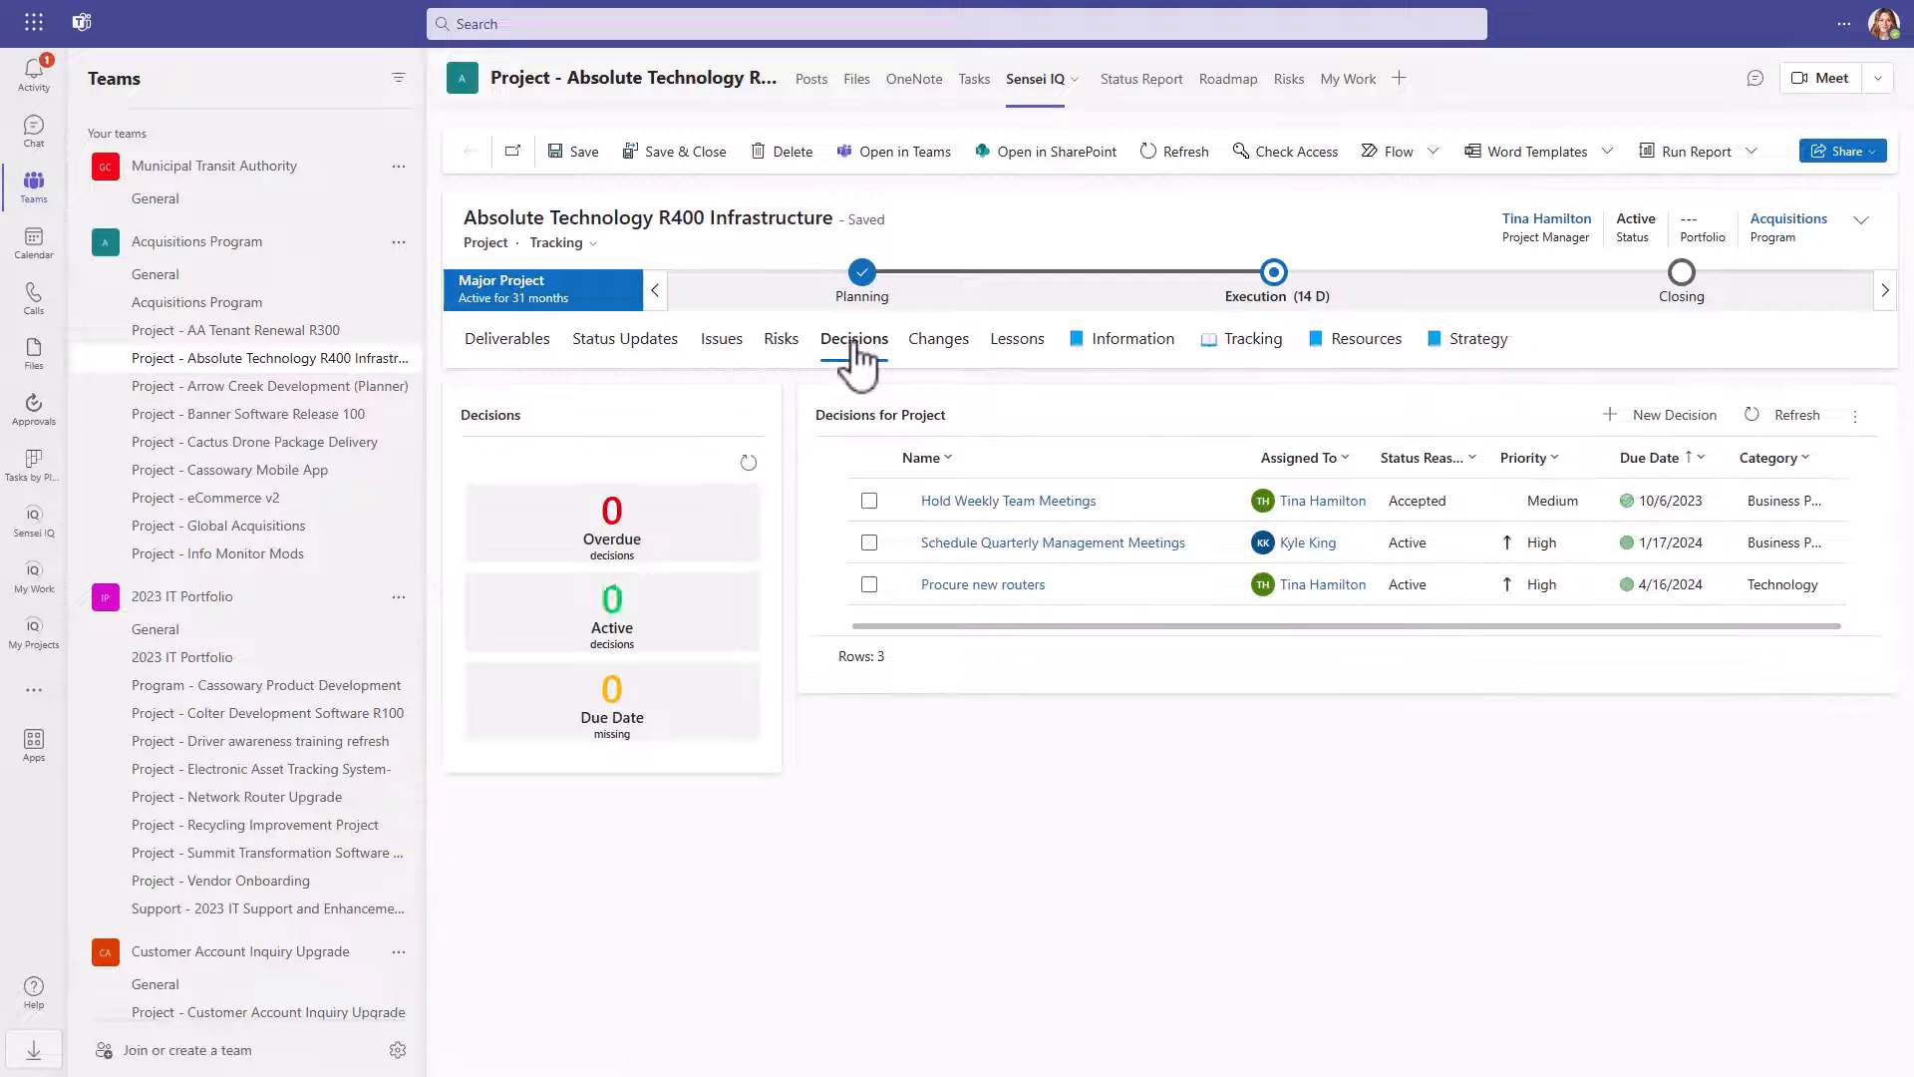
pyautogui.click(937, 338)
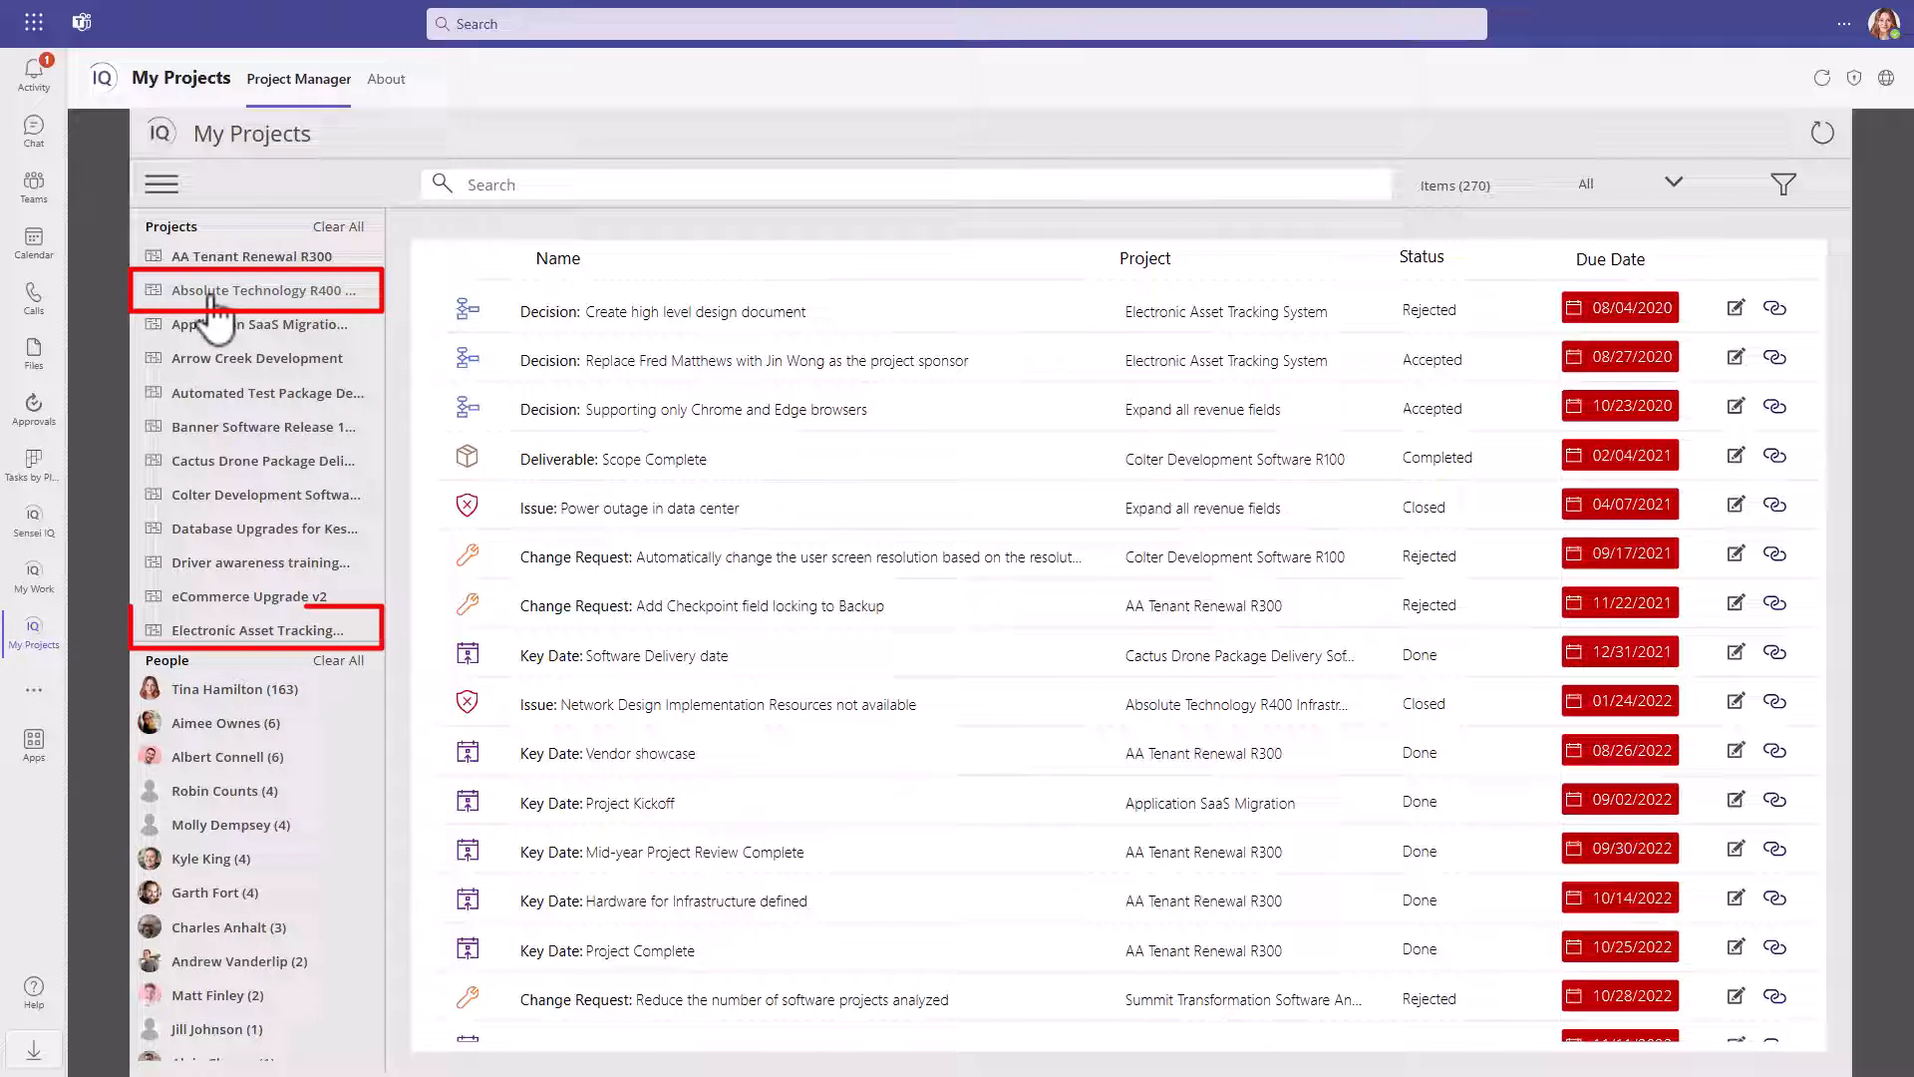
# Filter My Projects to the Absolute Technology project and add Garth Fort to people
pyautogui.click(256, 625)
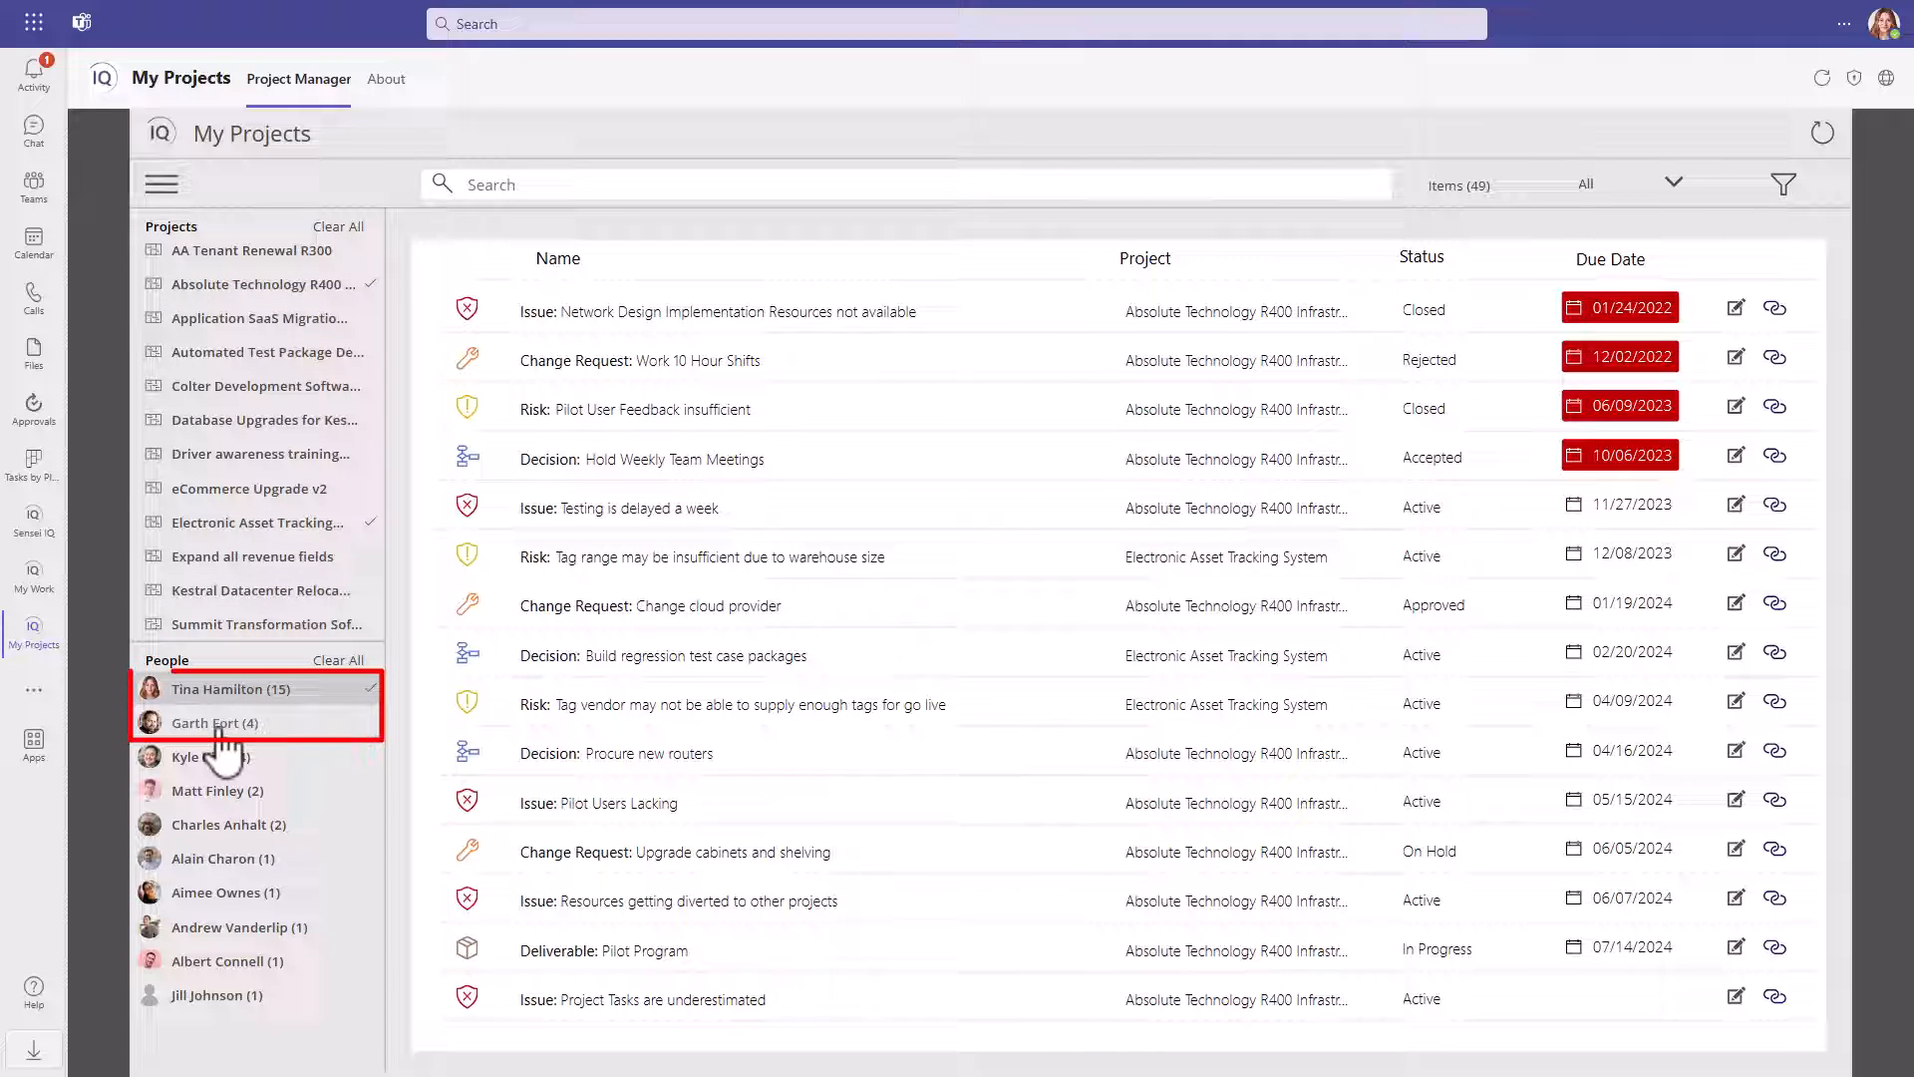
pyautogui.click(207, 722)
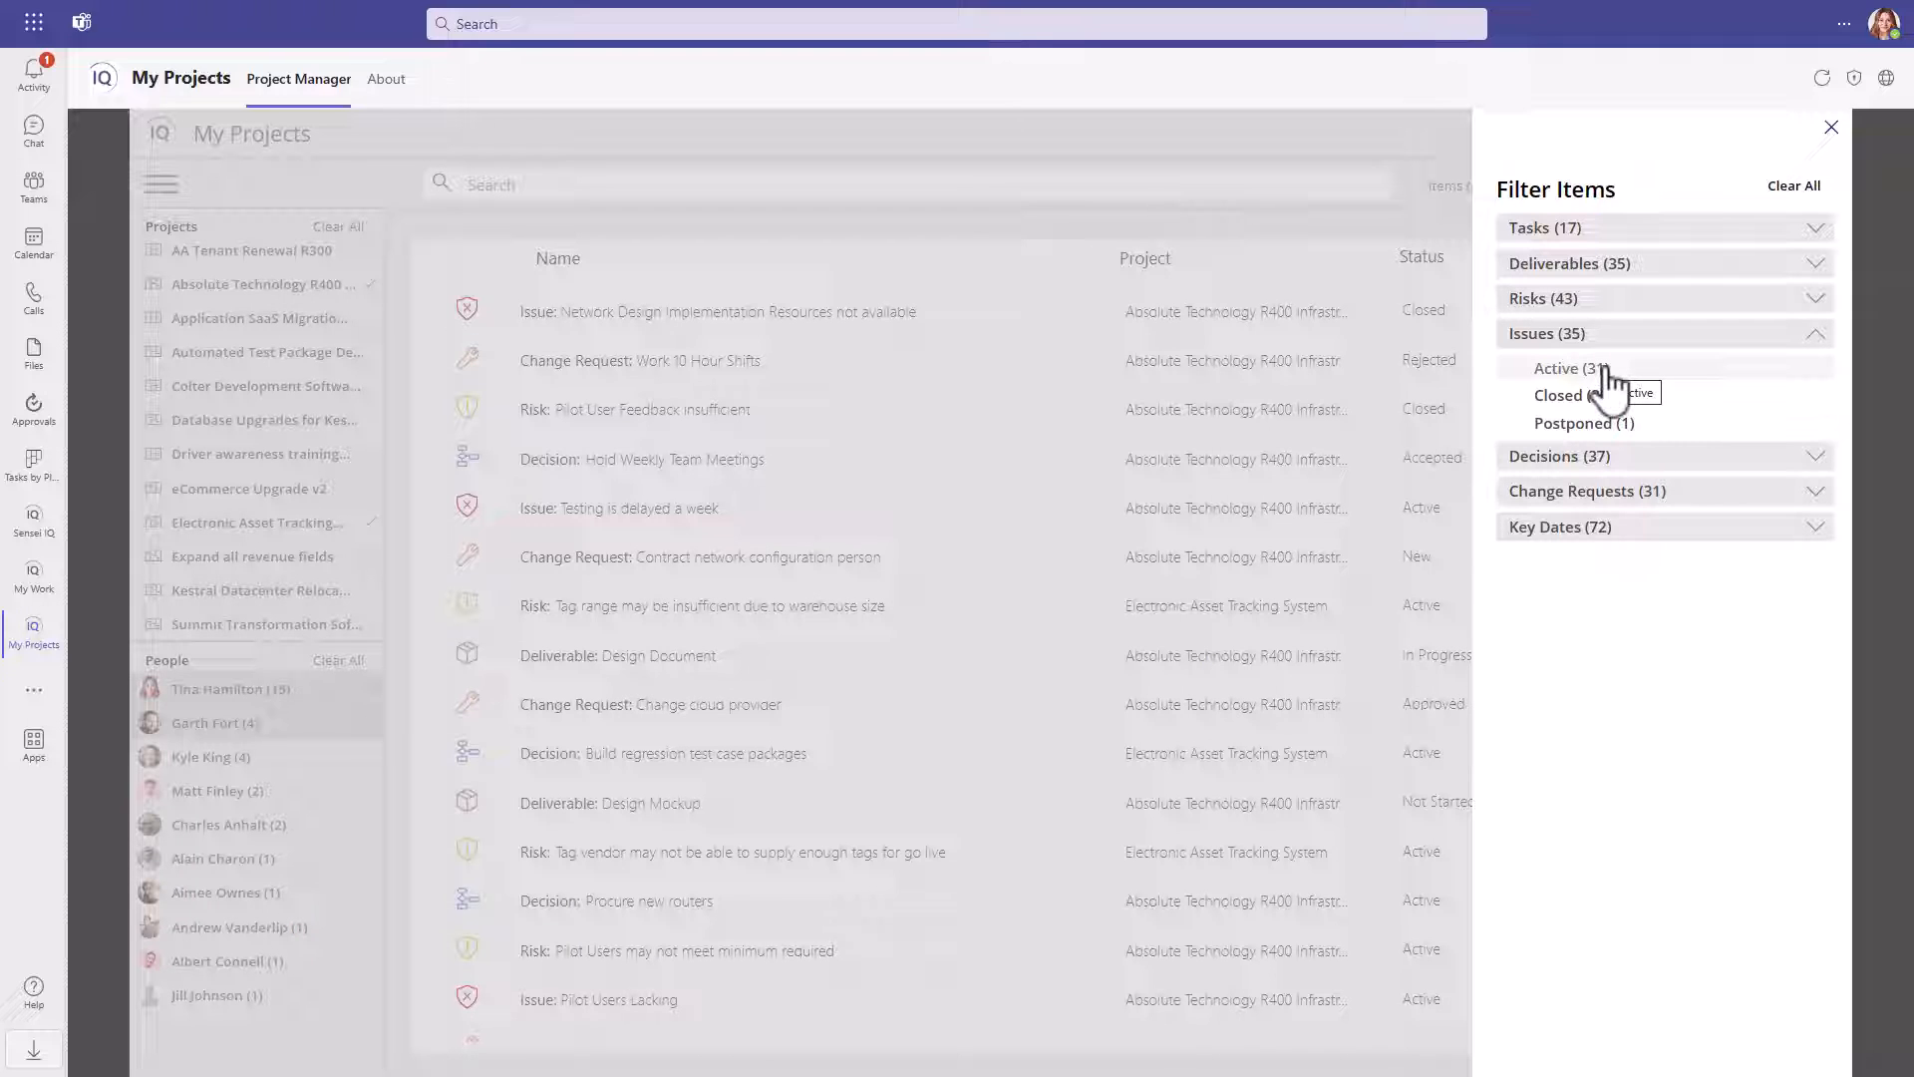
pyautogui.click(1572, 368)
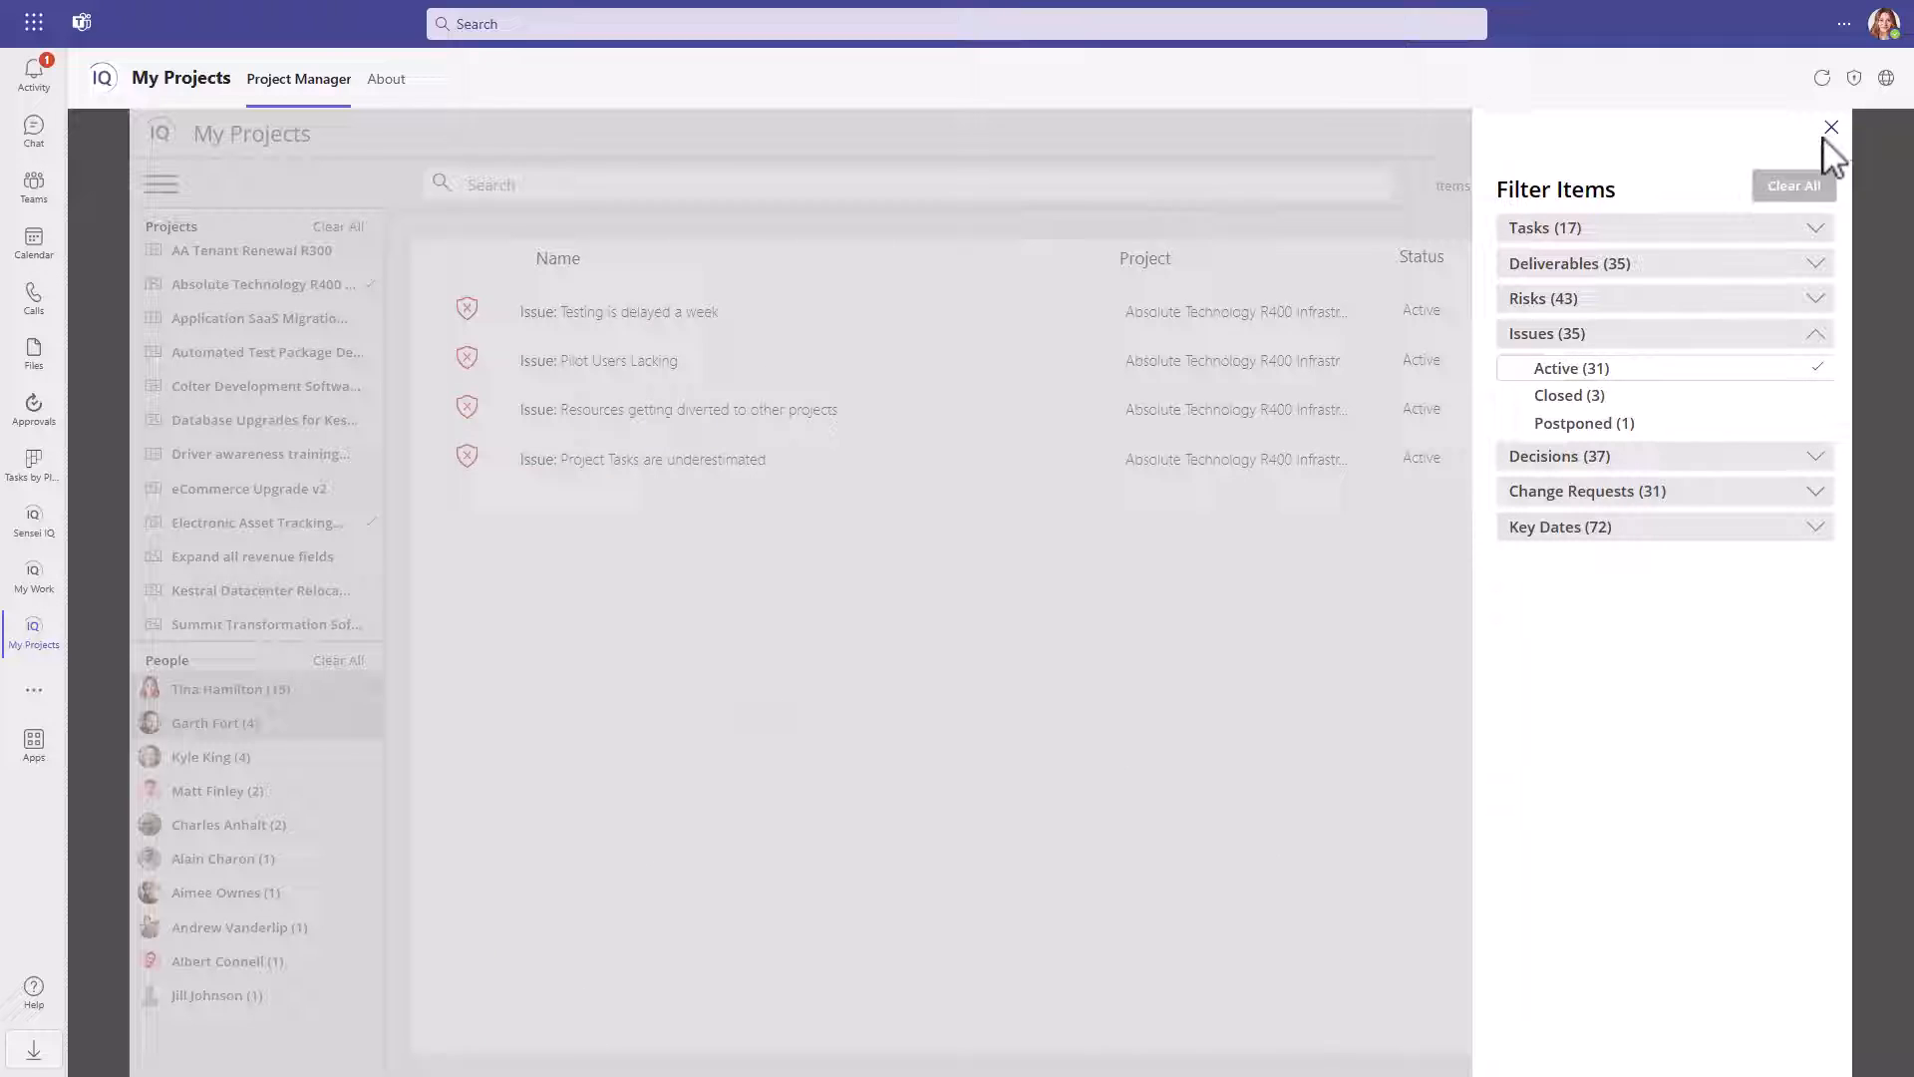
pyautogui.click(1830, 127)
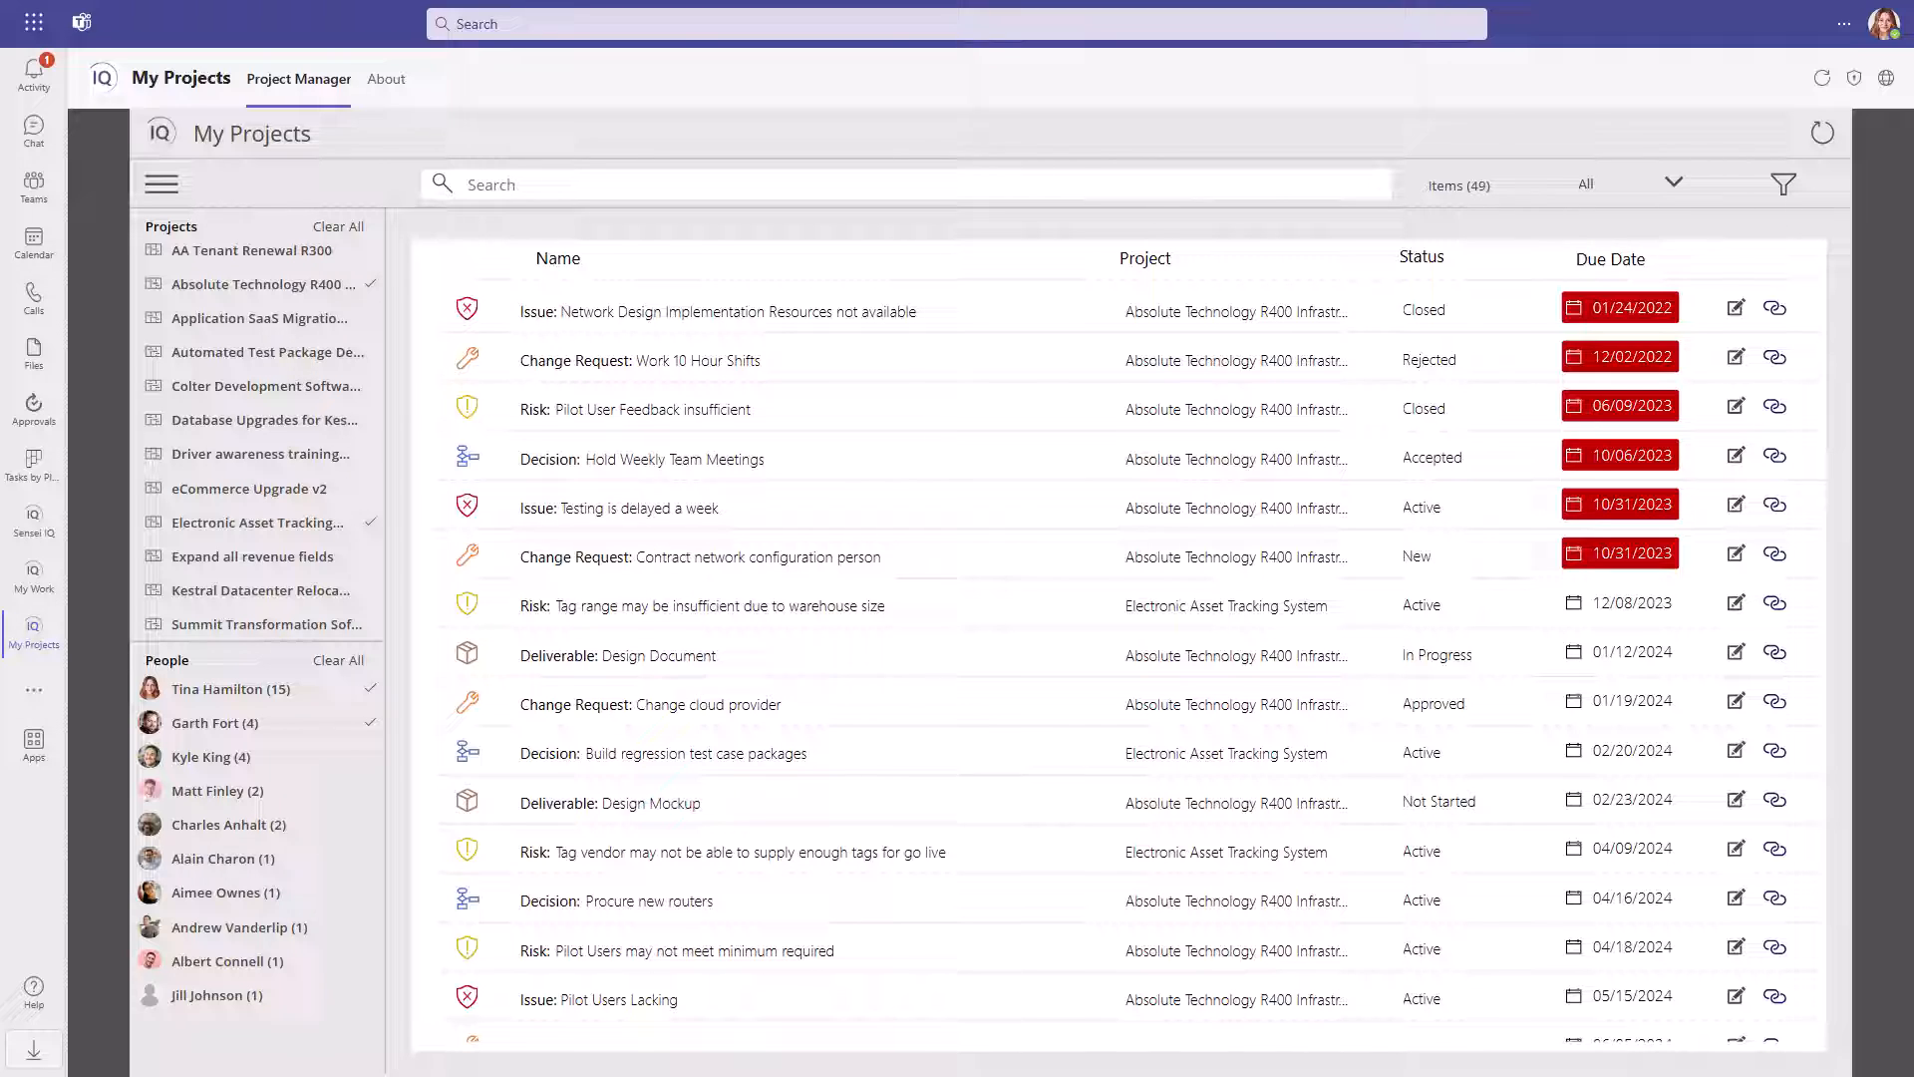
# Set the due date filter to Overdue
pyautogui.click(1628, 183)
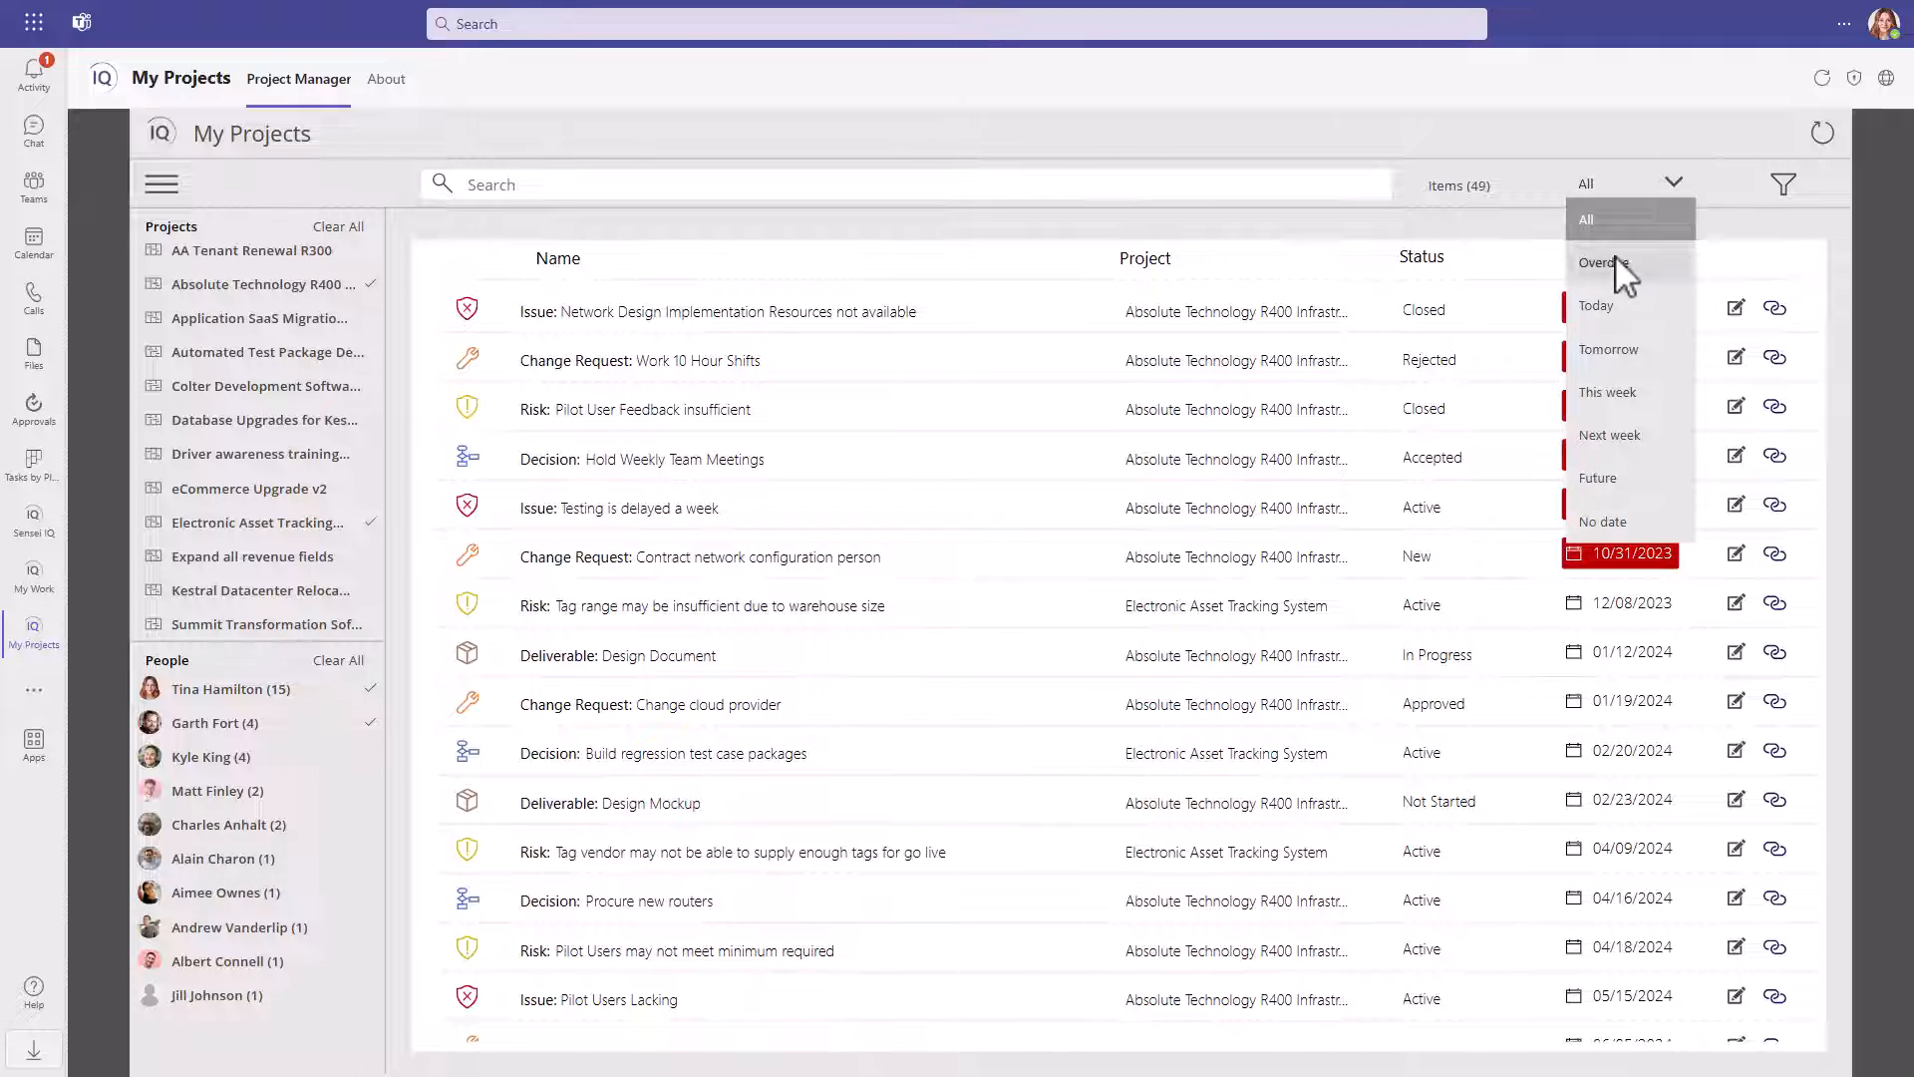
pyautogui.click(1600, 262)
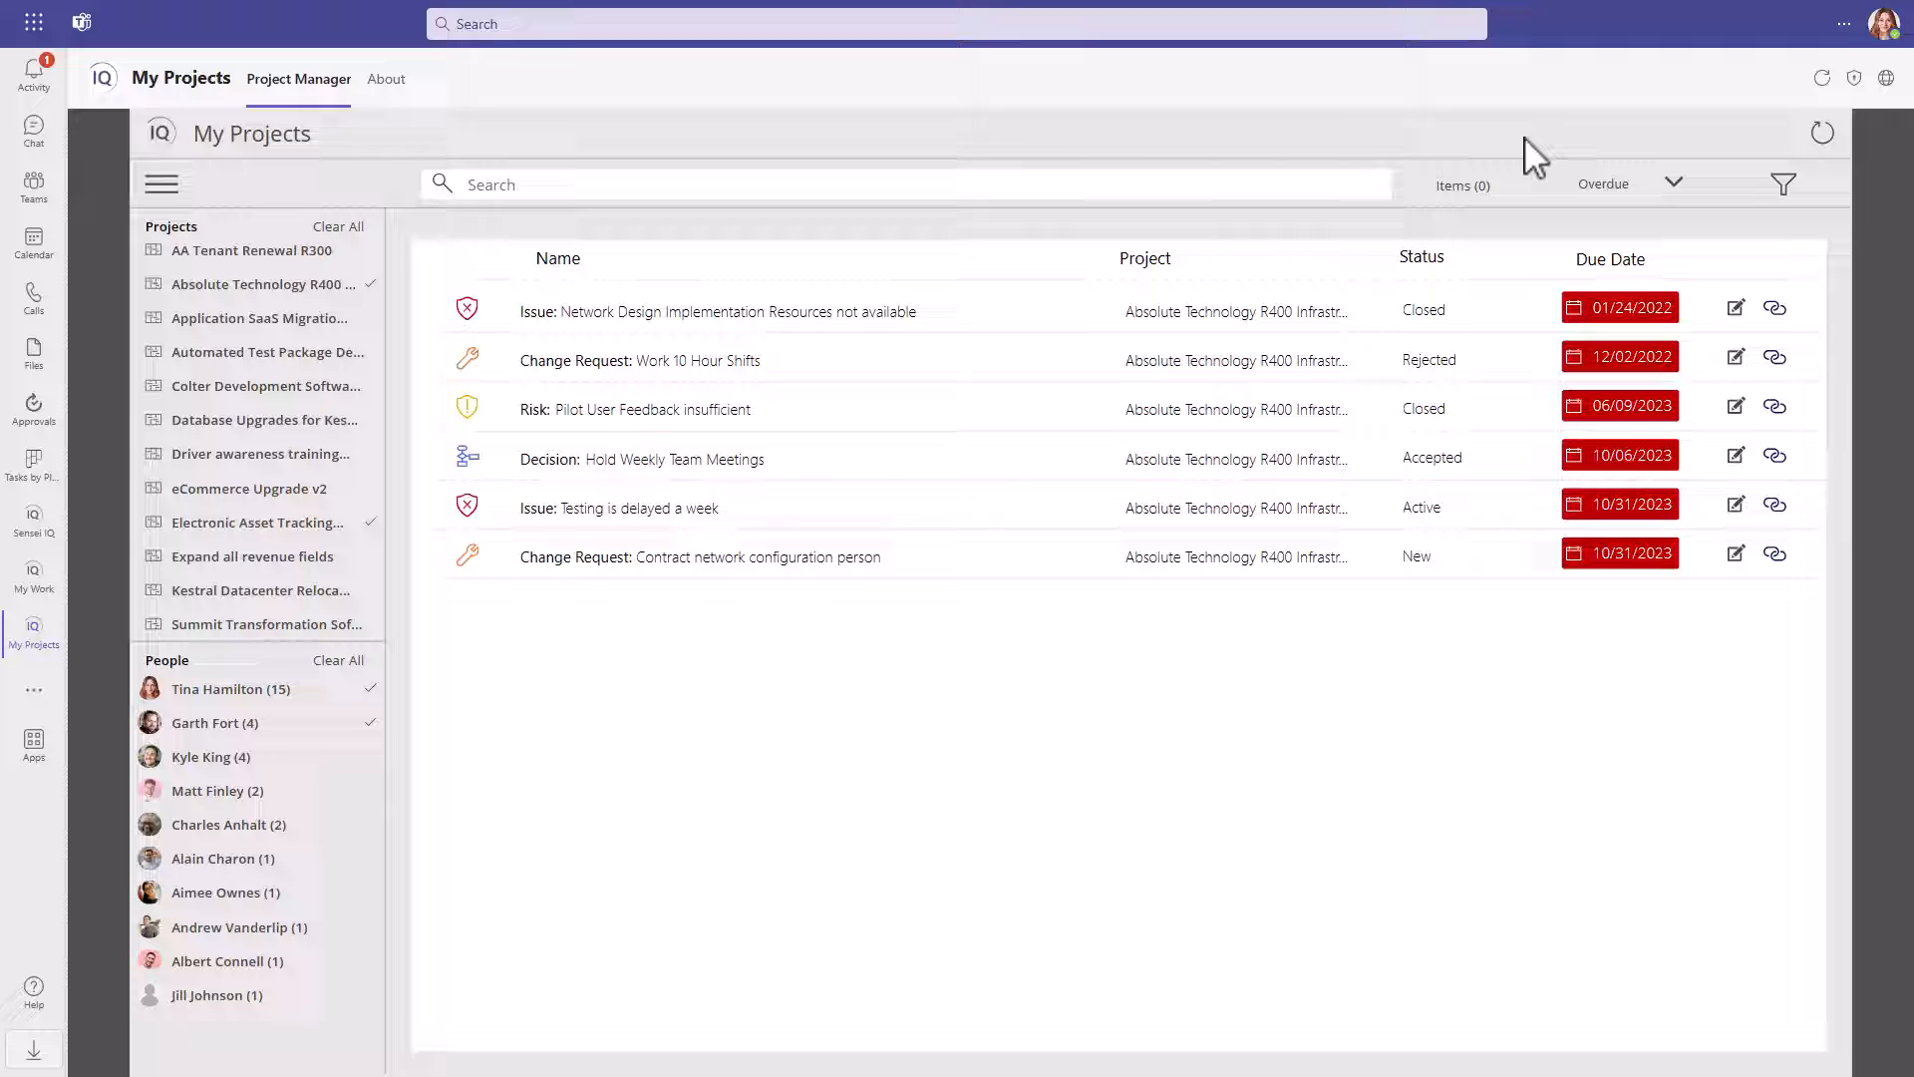
pyautogui.moveTo(1713, 462)
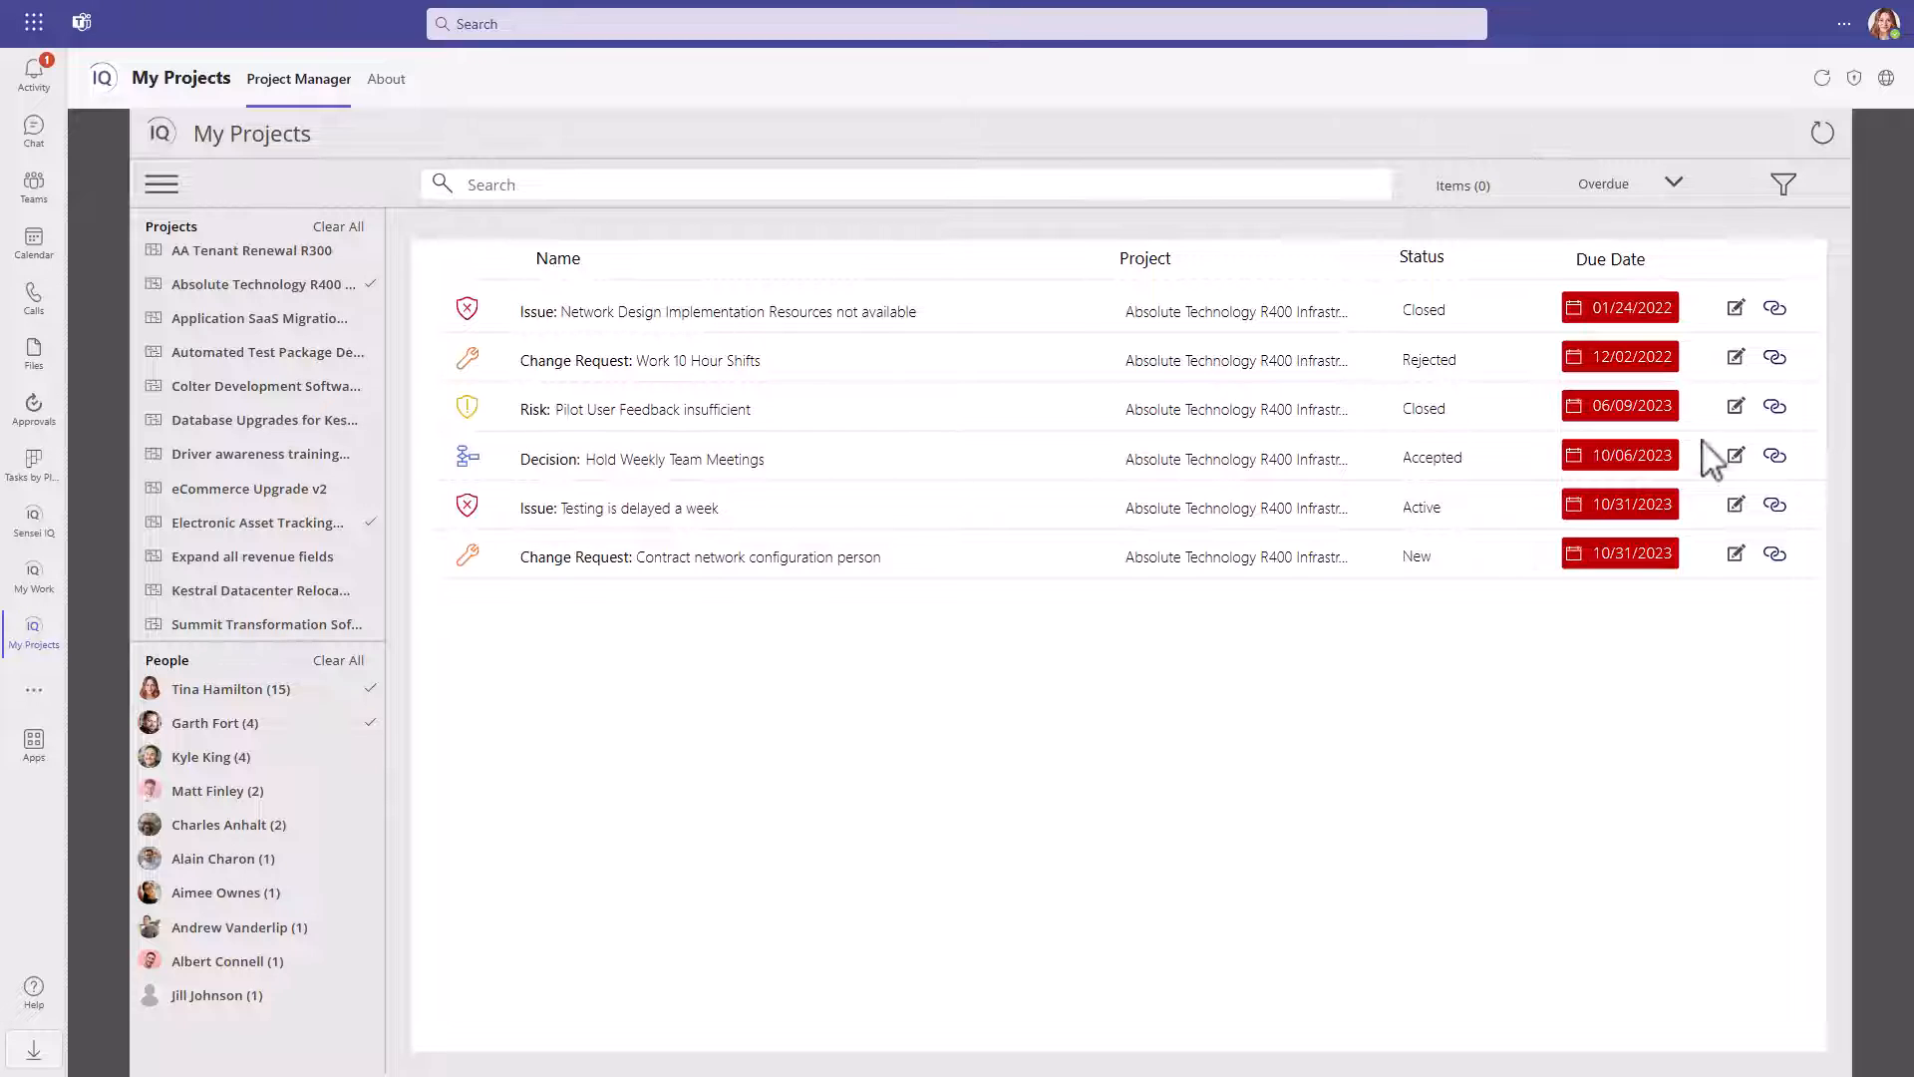
# Open the 'Testing is delayed a week' issue for editing and view its status choices
pyautogui.click(1735, 503)
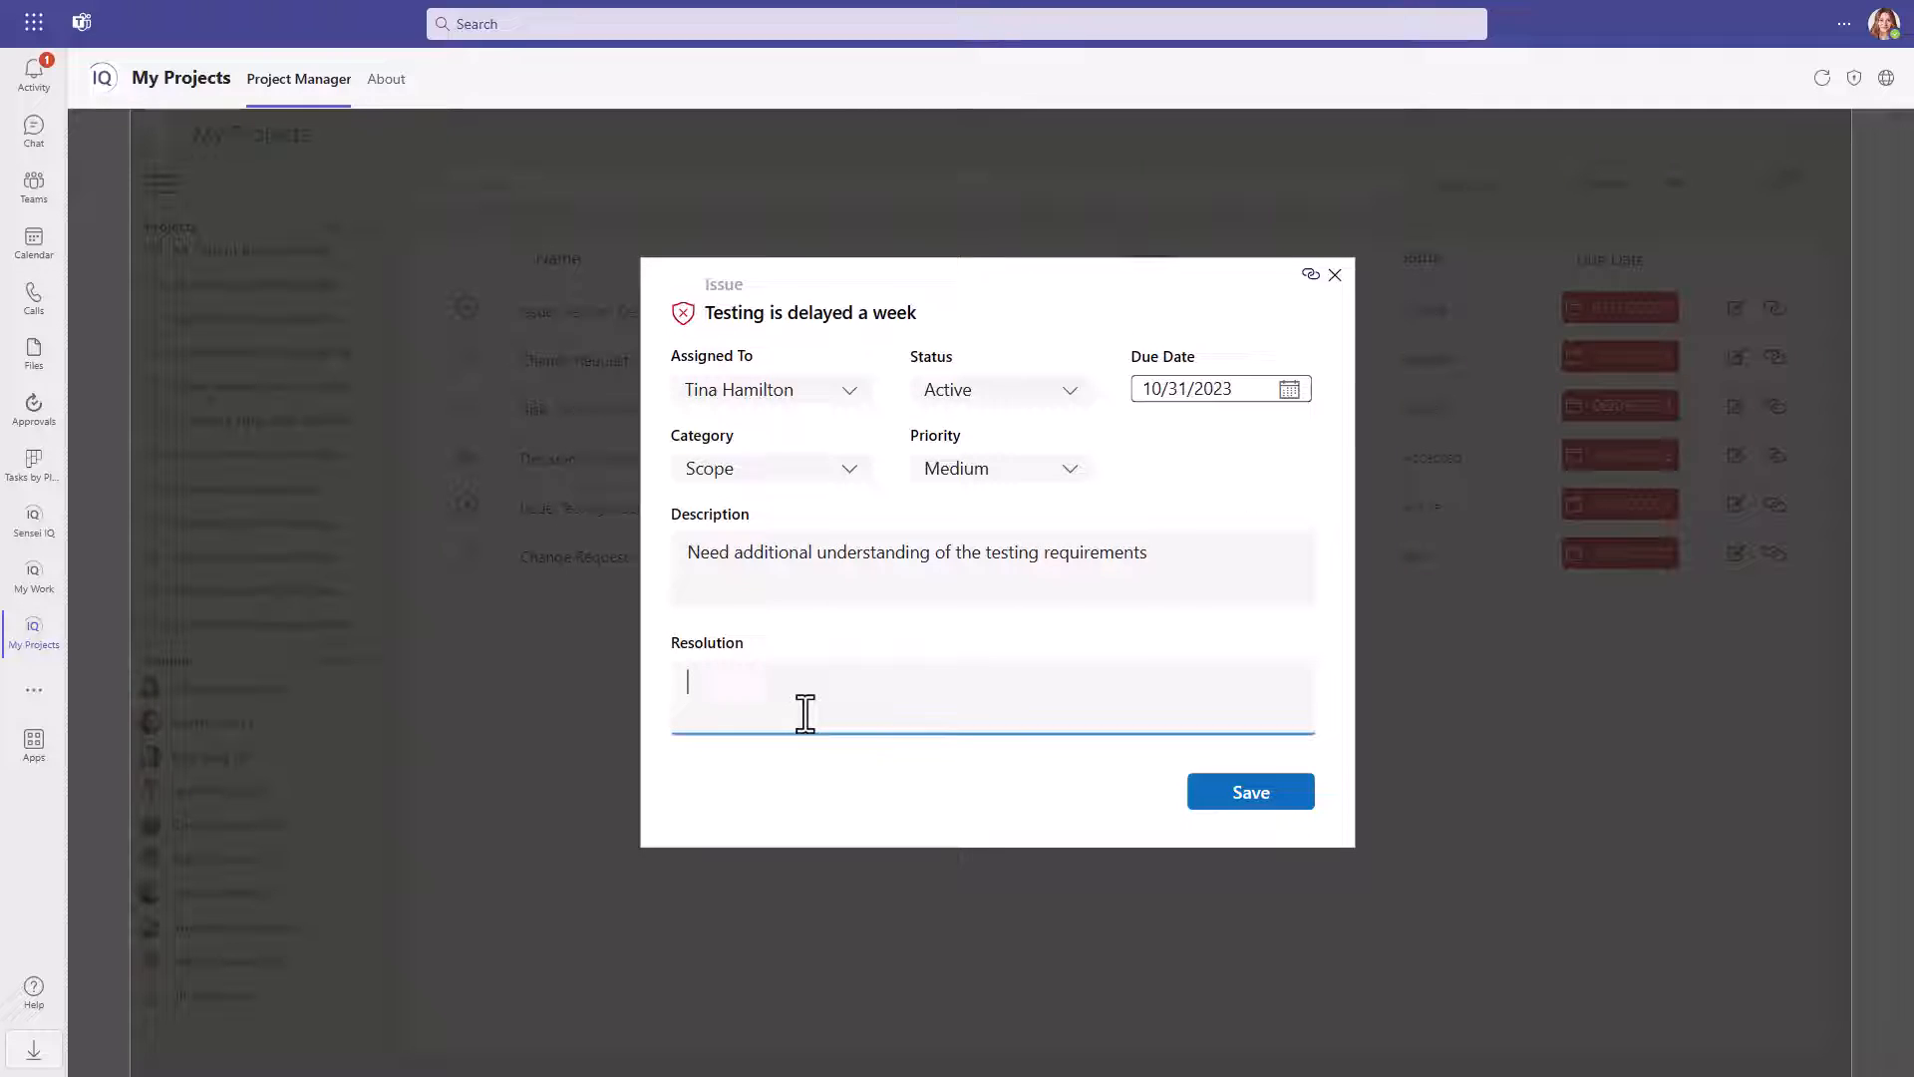
pyautogui.click(996, 388)
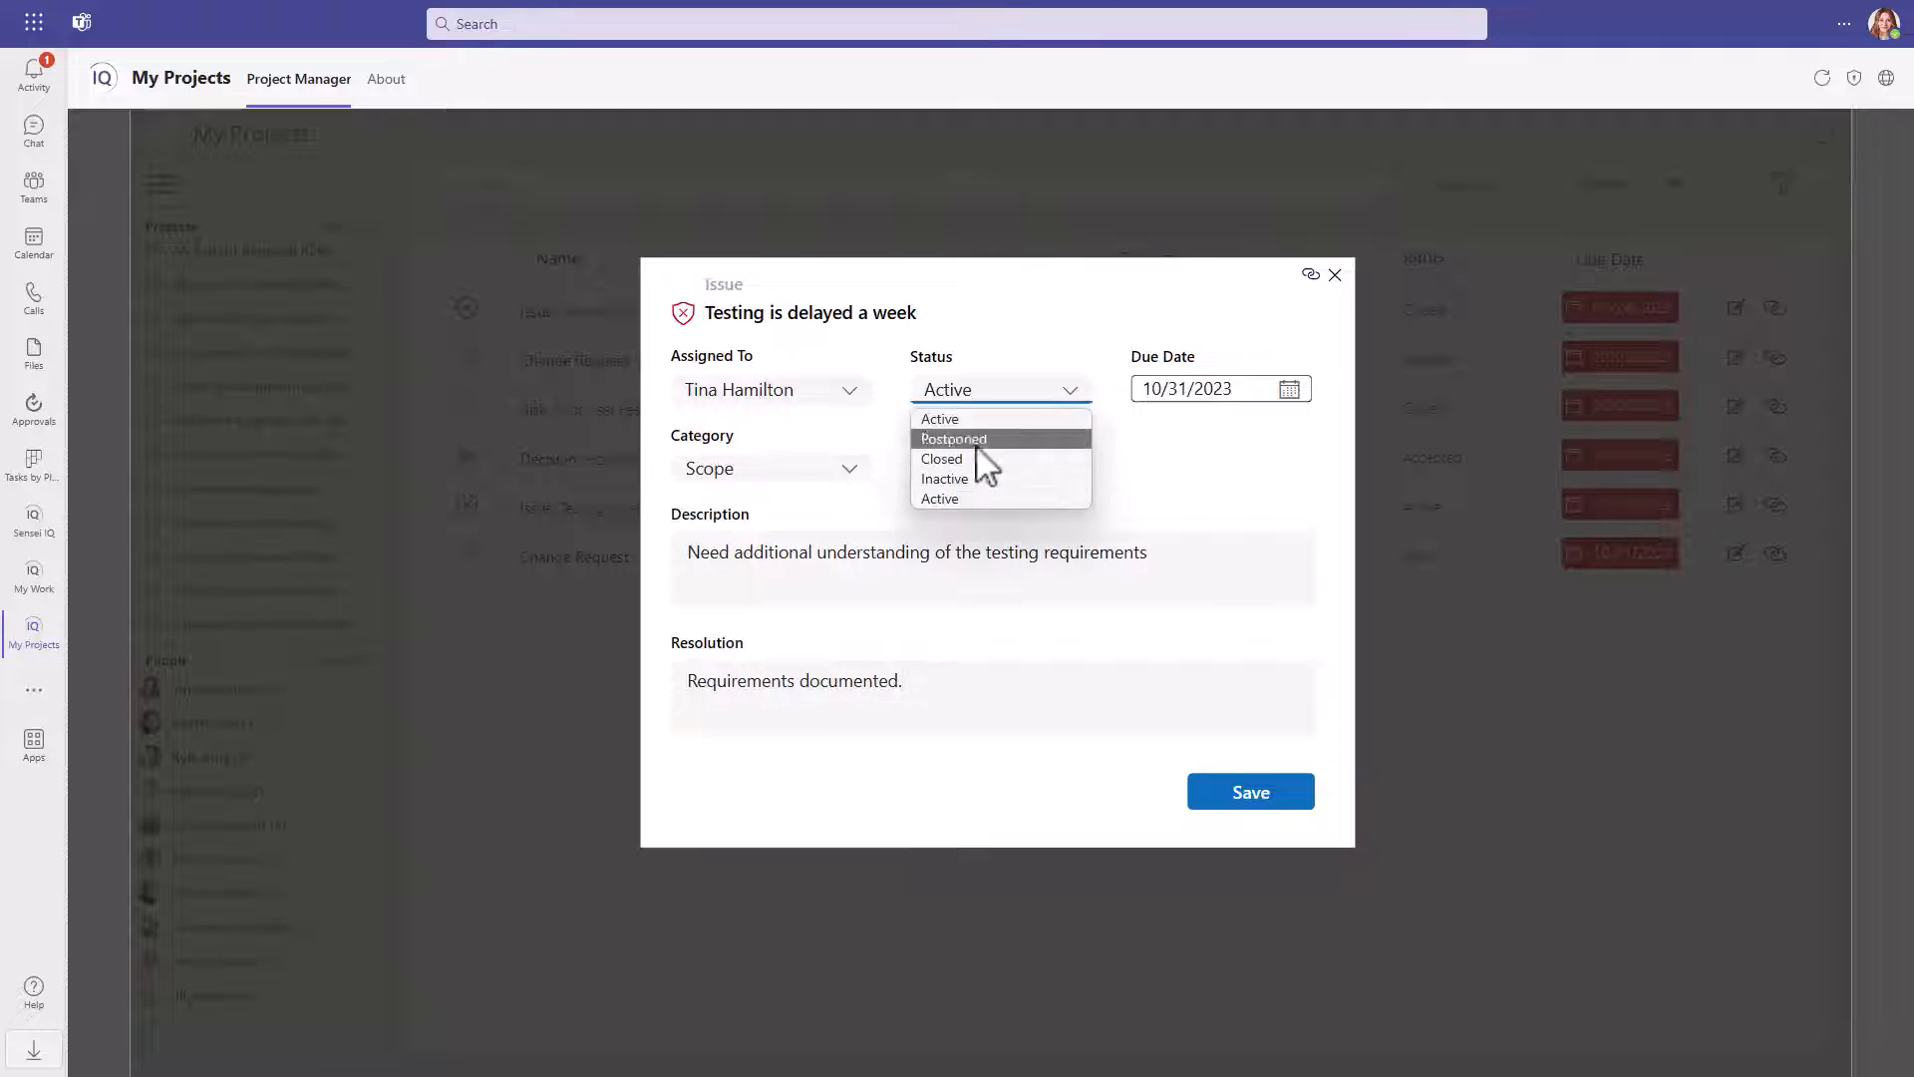